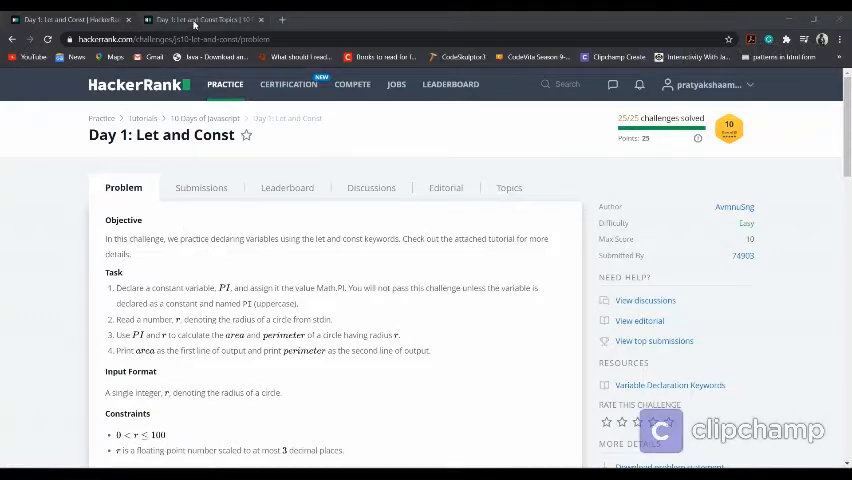
# - Read through the Variable Declaration Keywords tutorial for the Day 1: Let and Const challenge
pyautogui.click(668, 384)
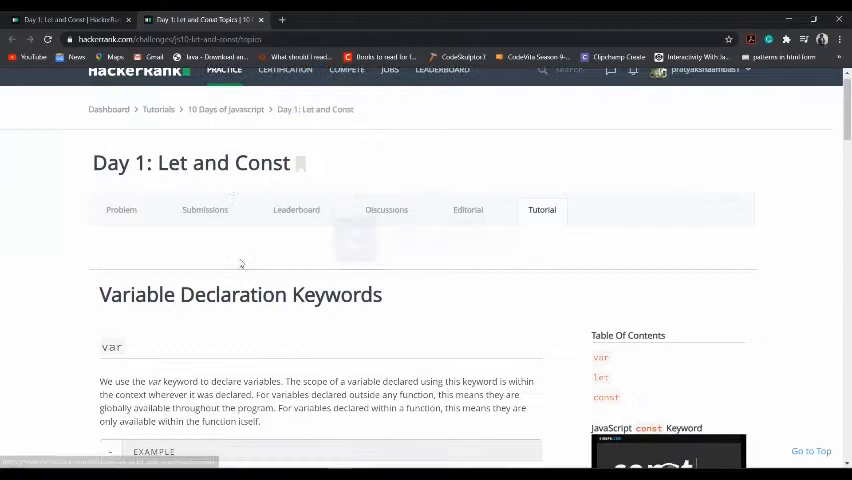
pyautogui.scroll(-3)
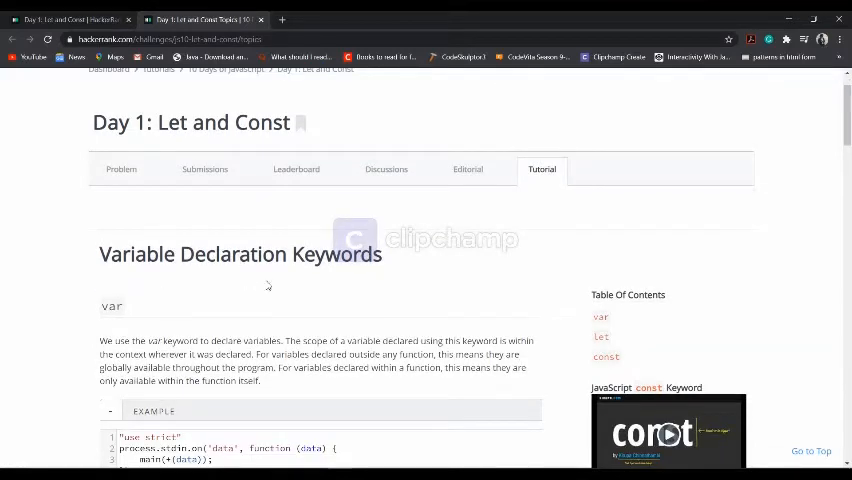
pyautogui.scroll(3)
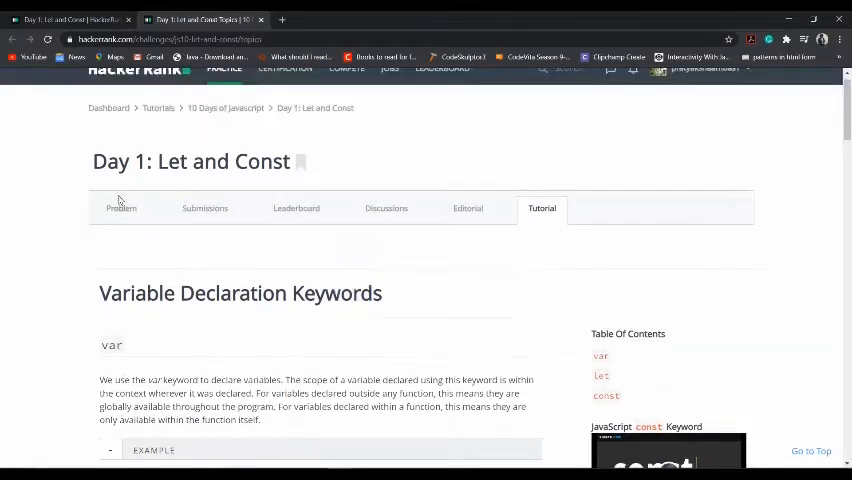
pyautogui.scroll(-3)
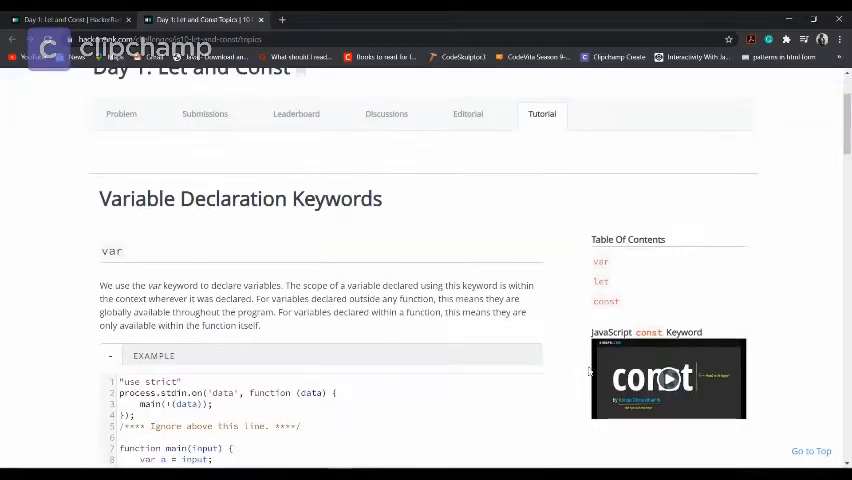
pyautogui.moveTo(596, 320)
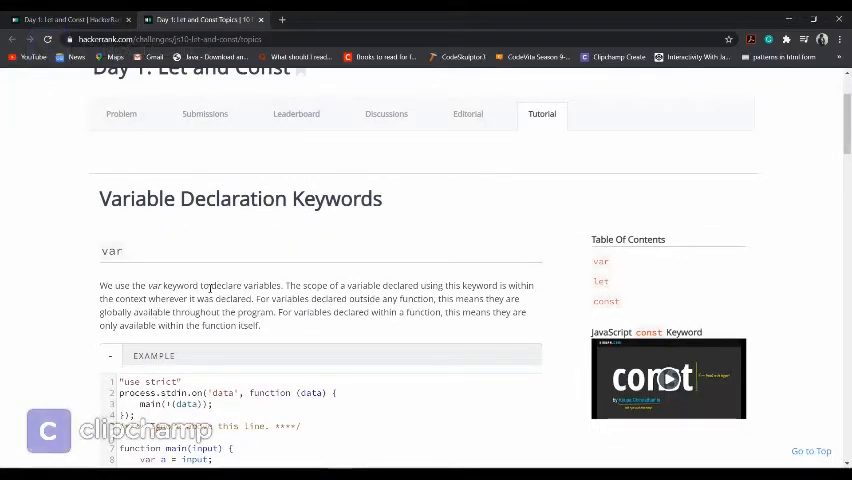
pyautogui.scroll(-3)
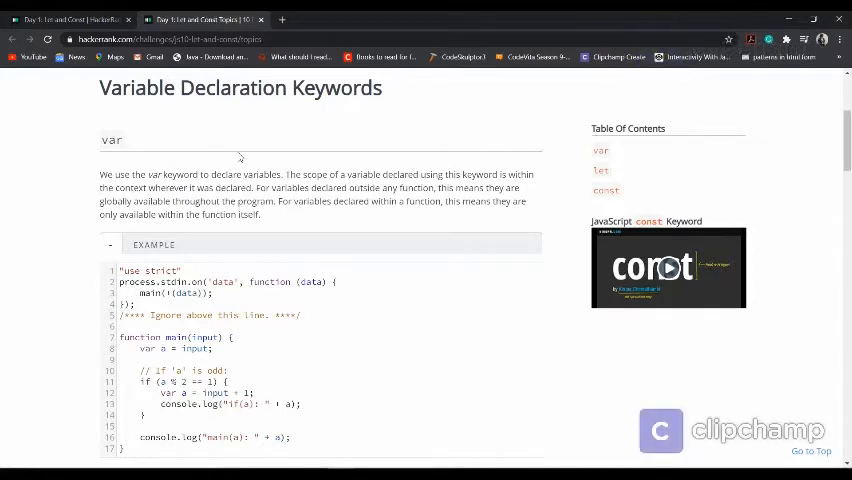
pyautogui.moveTo(184, 130)
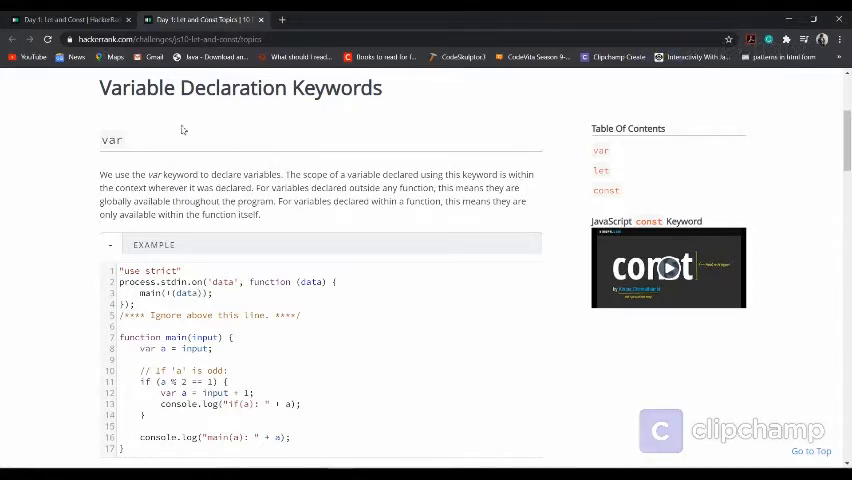
pyautogui.scroll(-3)
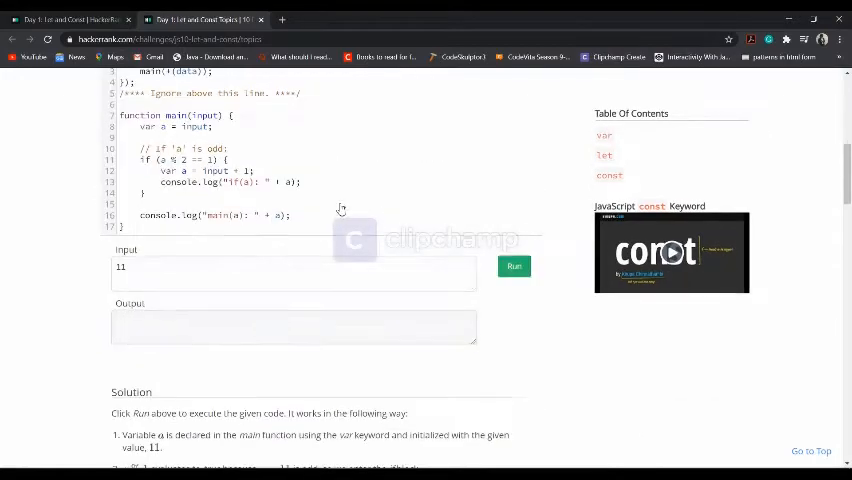
pyautogui.scroll(-3)
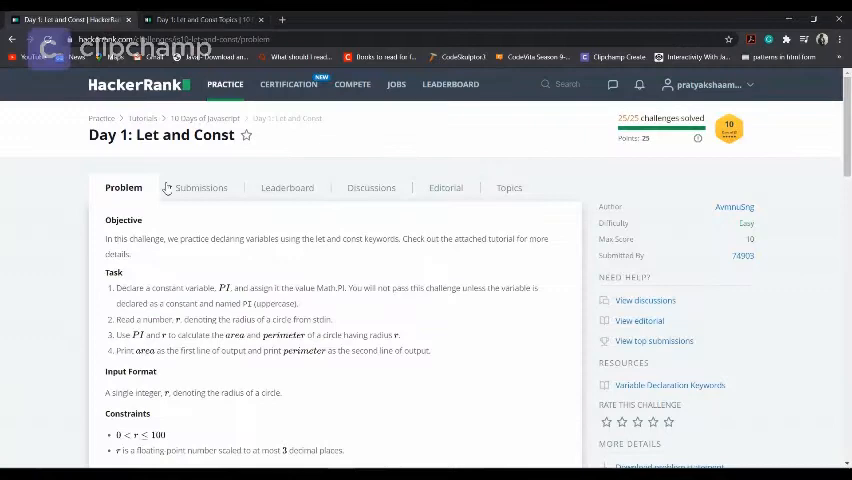
pyautogui.moveTo(200, 192)
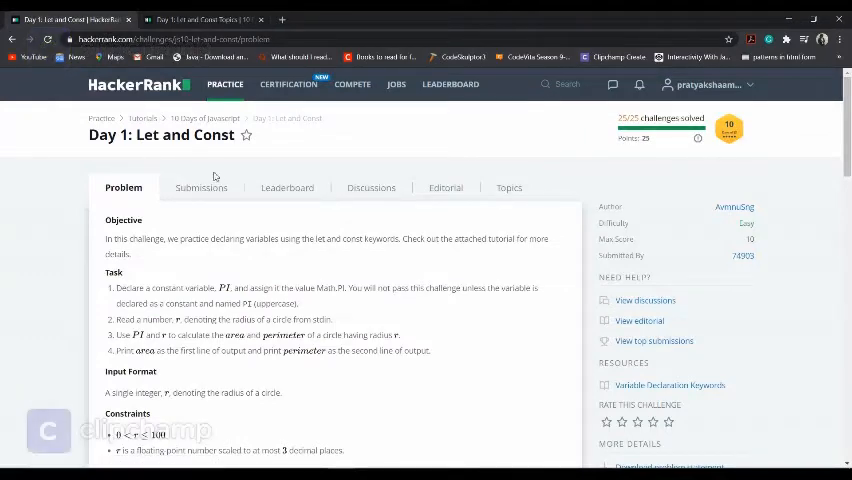
pyautogui.moveTo(270, 230)
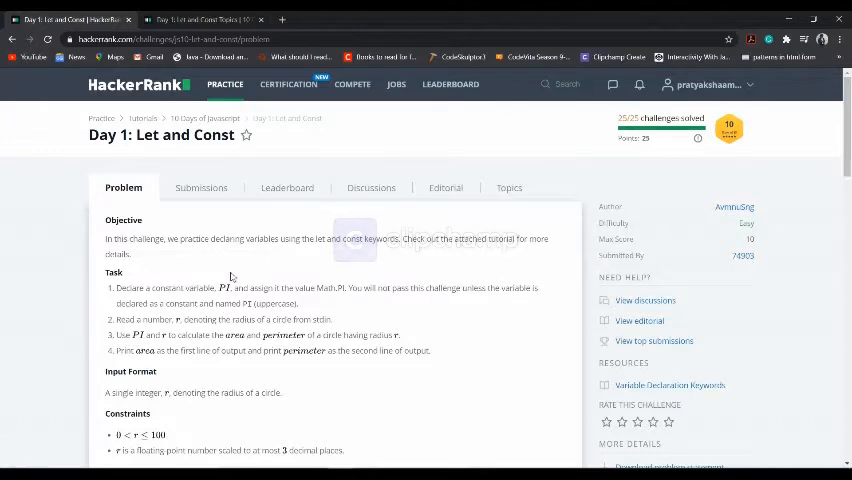
pyautogui.scroll(-3)
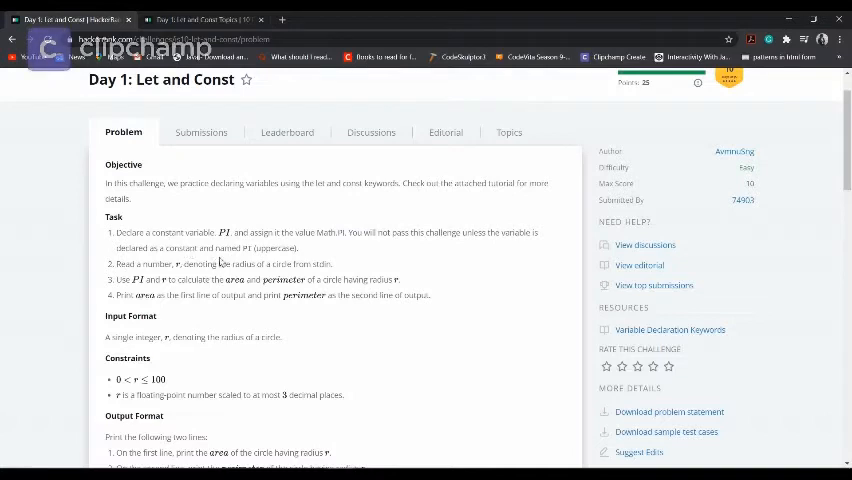
pyautogui.moveTo(272, 246)
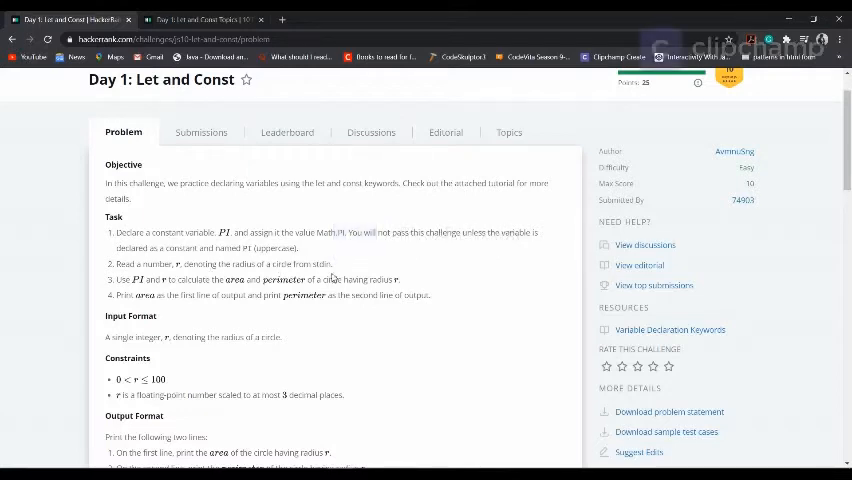
pyautogui.scroll(-3)
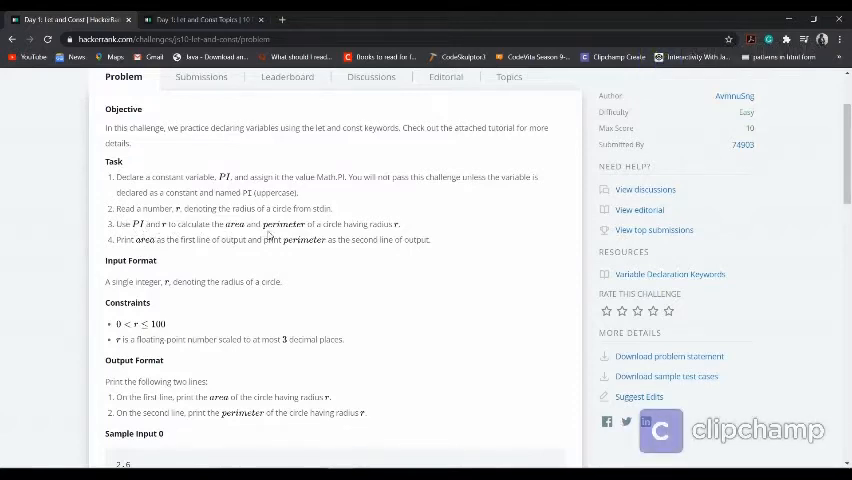
pyautogui.moveTo(340, 236)
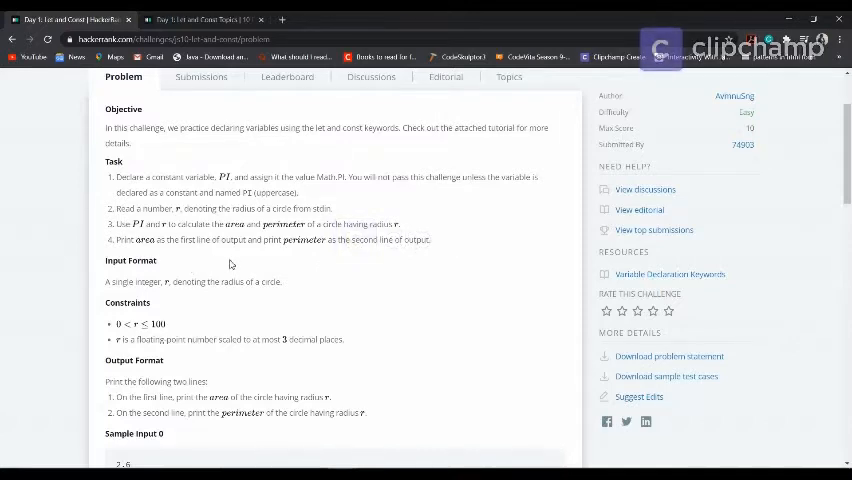
pyautogui.scroll(-3)
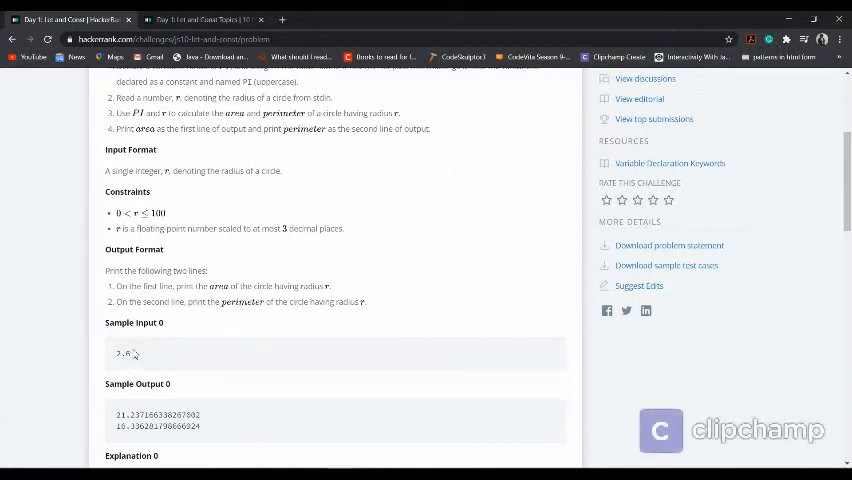
pyautogui.moveTo(148, 336)
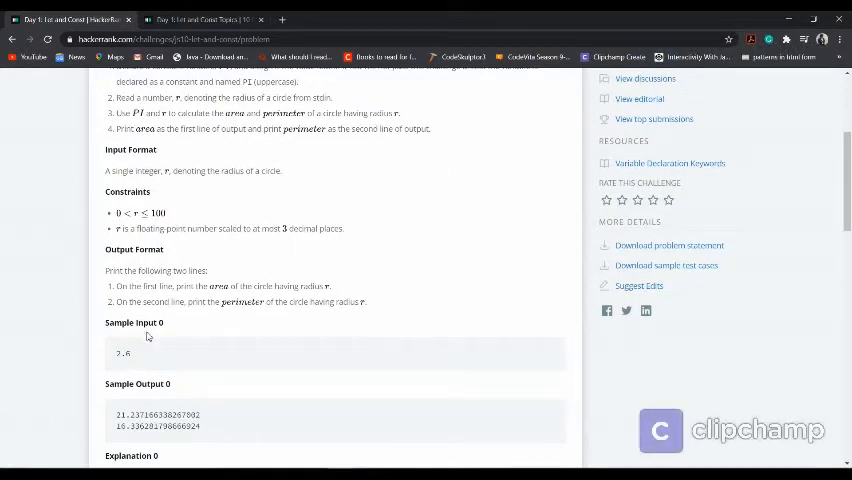
pyautogui.scroll(-3)
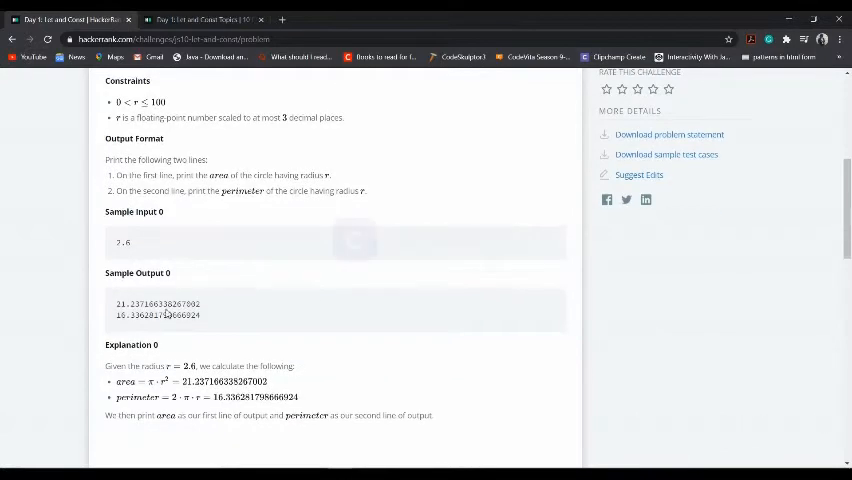
pyautogui.scroll(3)
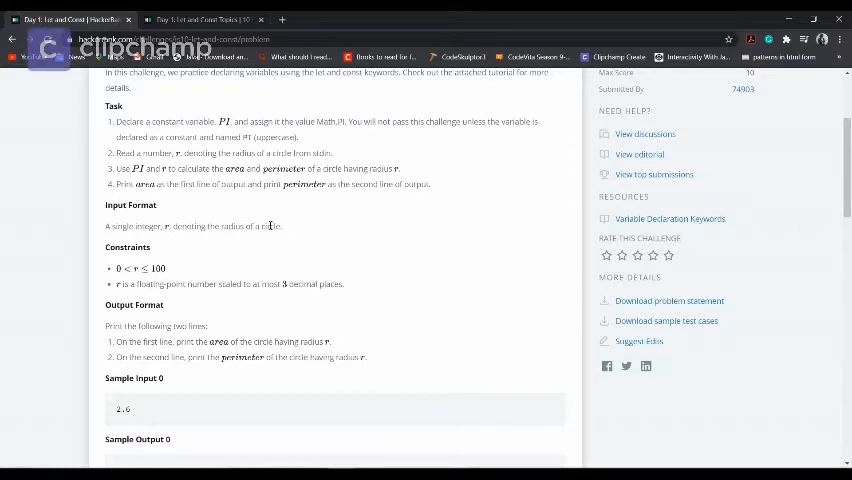
pyautogui.moveTo(184, 136)
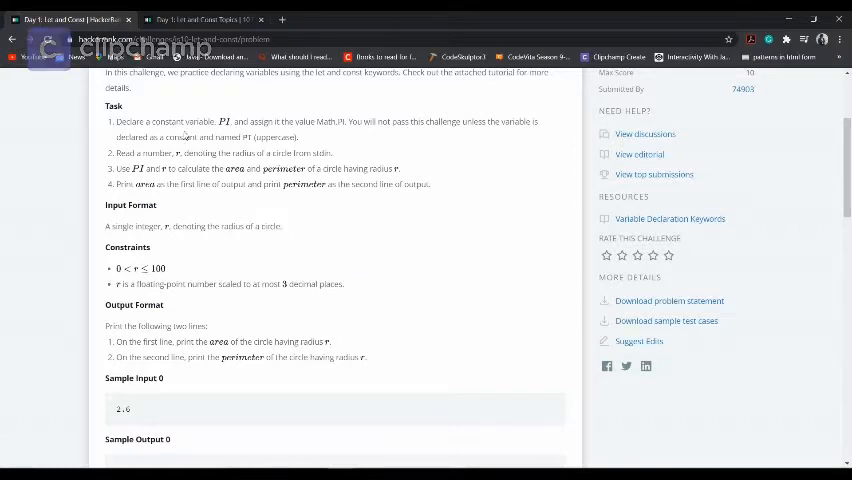
pyautogui.scroll(-3)
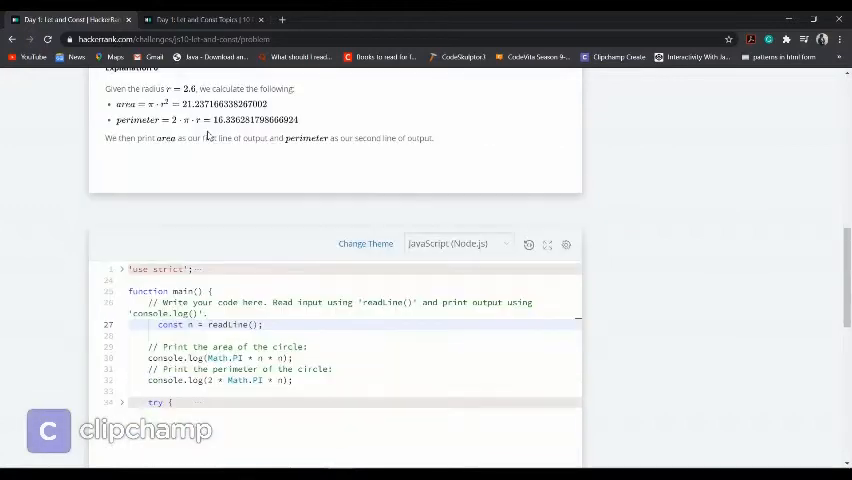
pyautogui.scroll(-3)
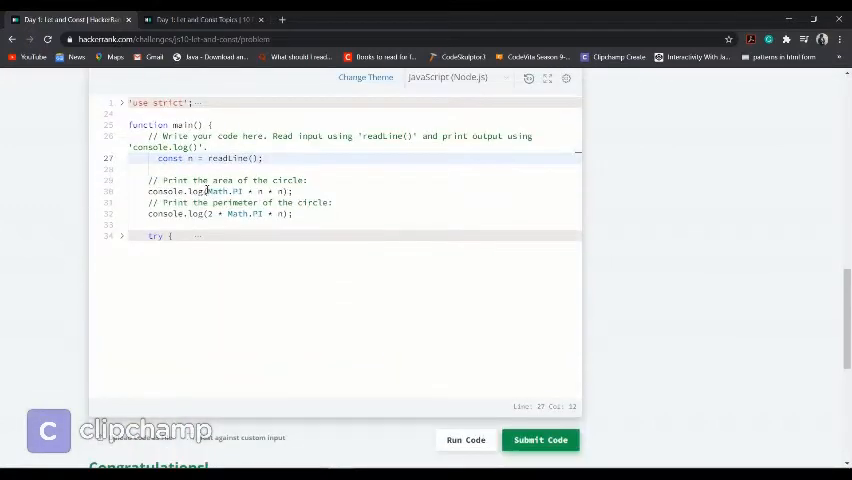
pyautogui.scroll(-3)
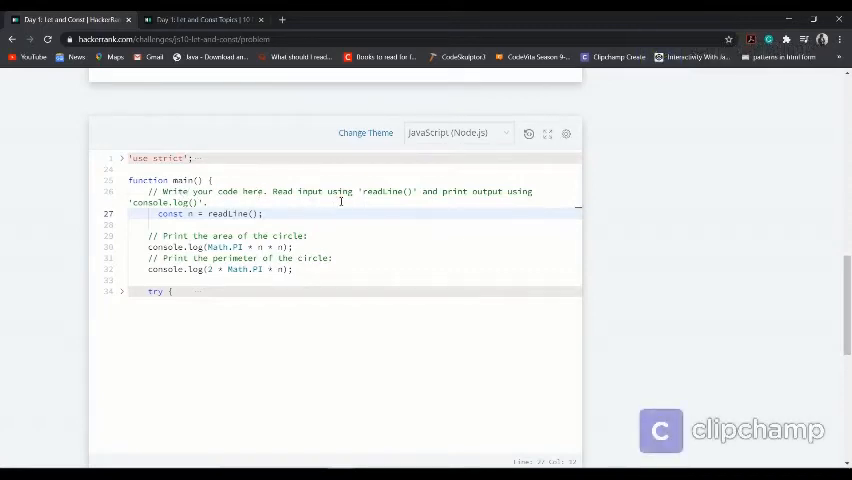
pyautogui.doubleClick(382, 192)
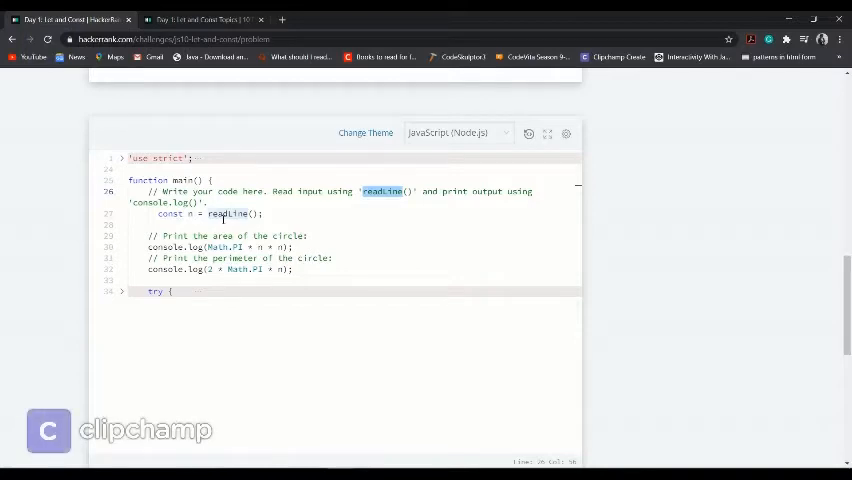
pyautogui.moveTo(184, 214)
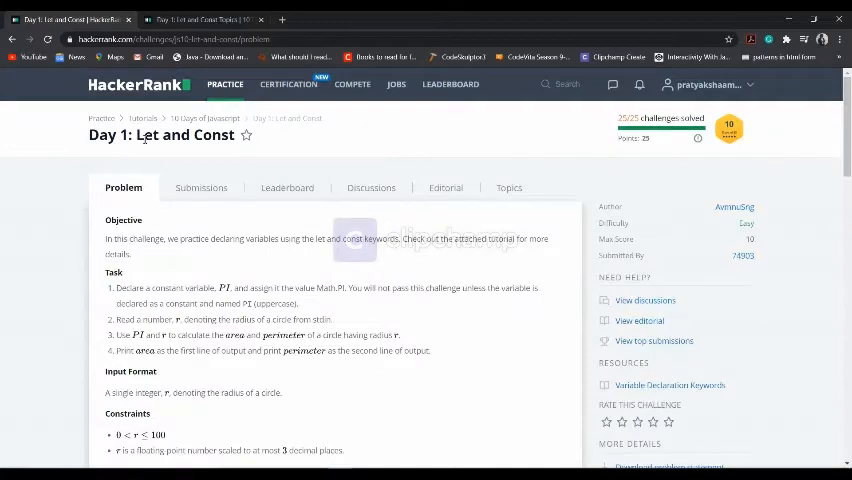
# - Review the Let and Const problem and the const PI solution down to the Sample Test case 0 result
pyautogui.doubleClick(184, 136)
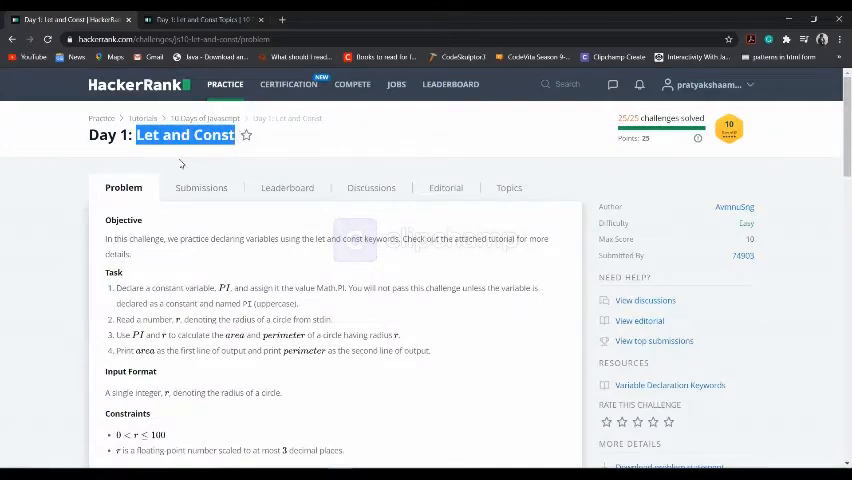
pyautogui.scroll(-3)
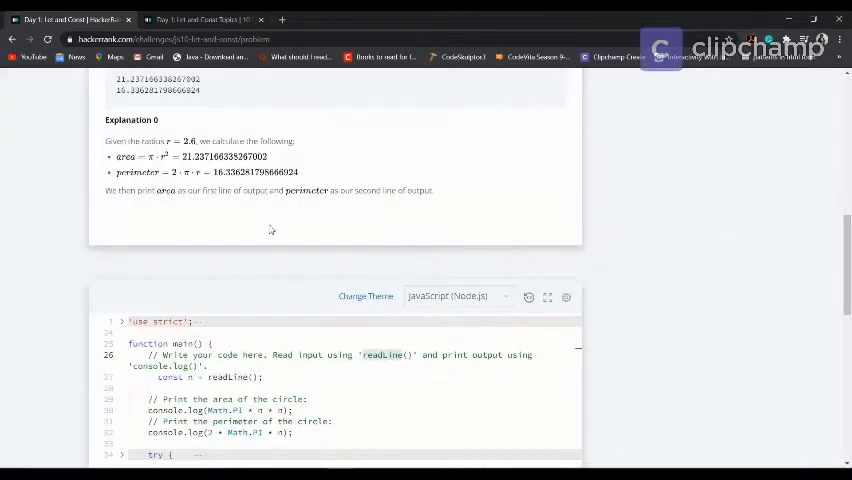
pyautogui.scroll(-3)
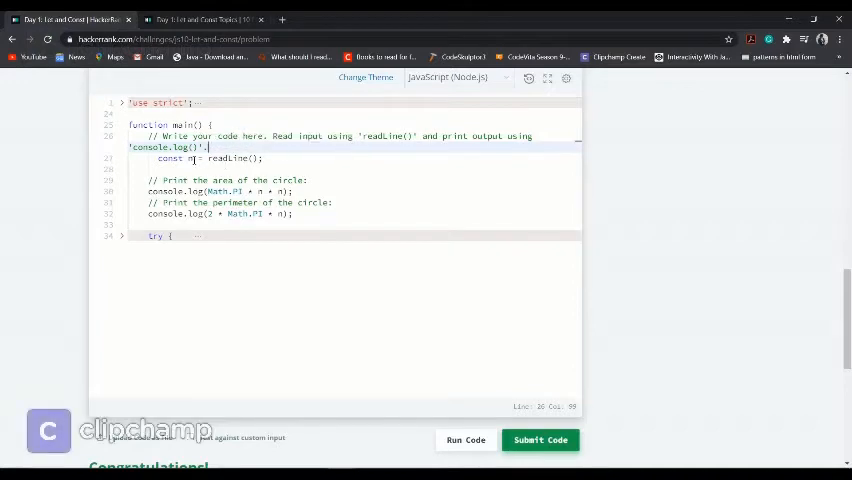
pyautogui.scroll(3)
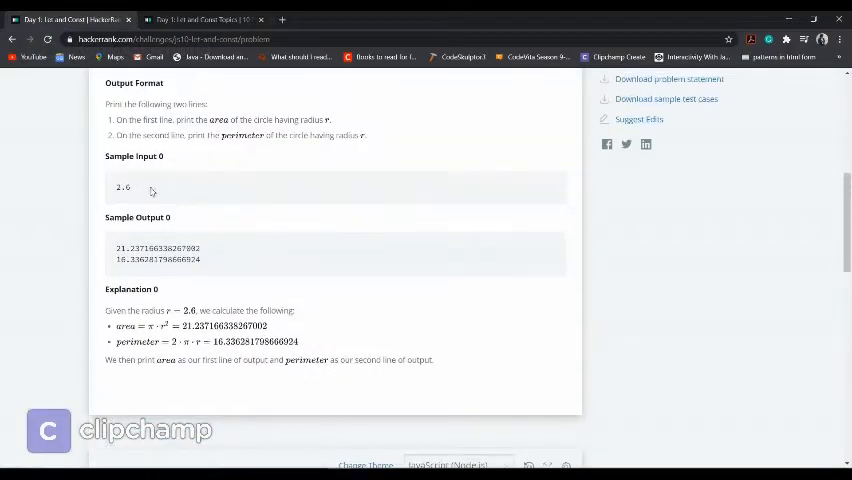
pyautogui.scroll(-3)
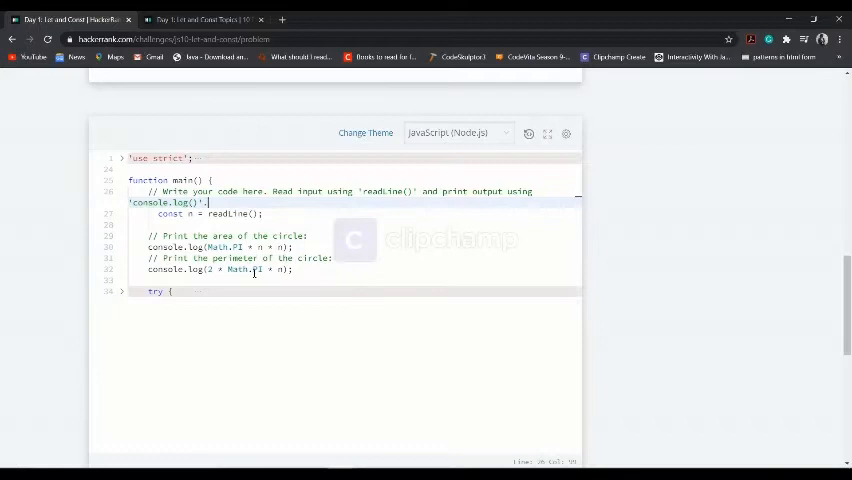
pyautogui.scroll(3)
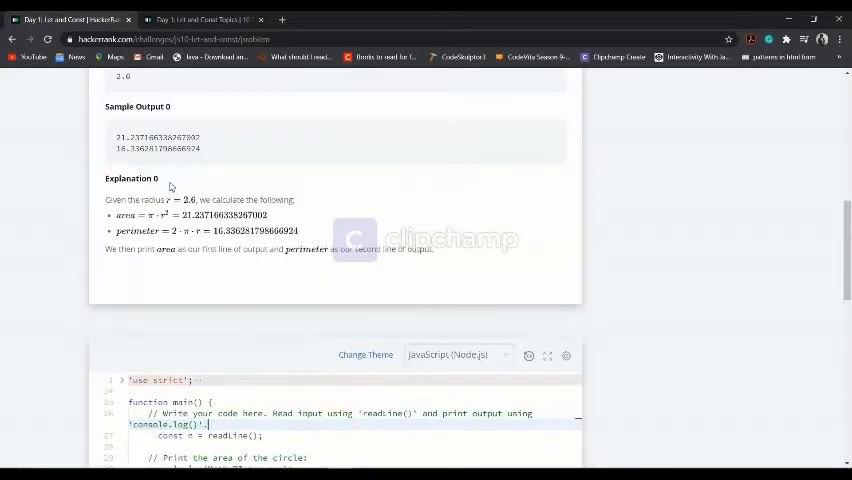
pyautogui.scroll(-3)
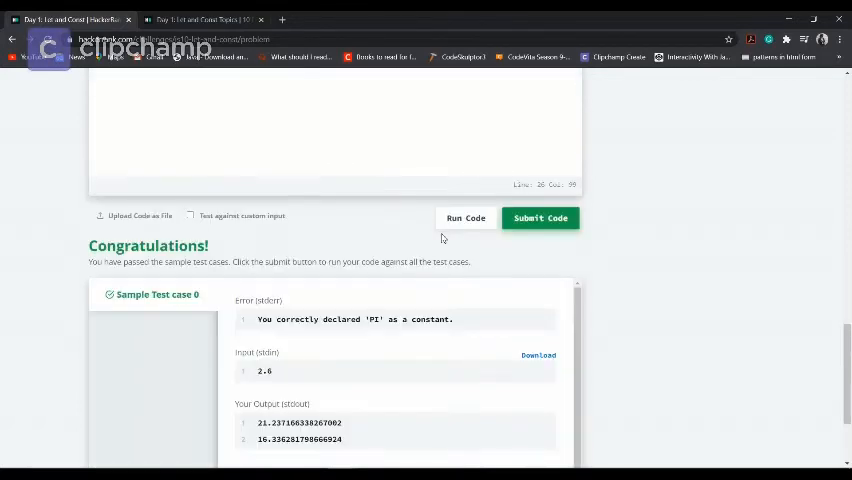
# - Submit the Let and Const solution and confirm the all-tests-passed success banner
pyautogui.click(540, 218)
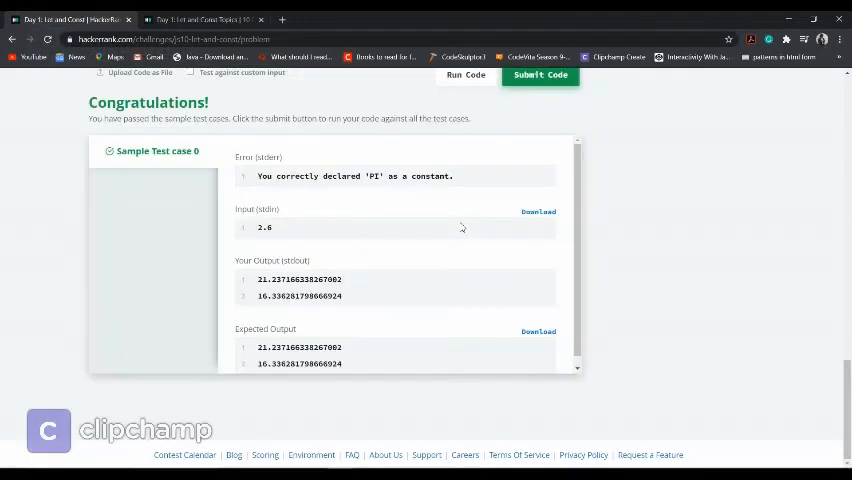
pyautogui.scroll(3)
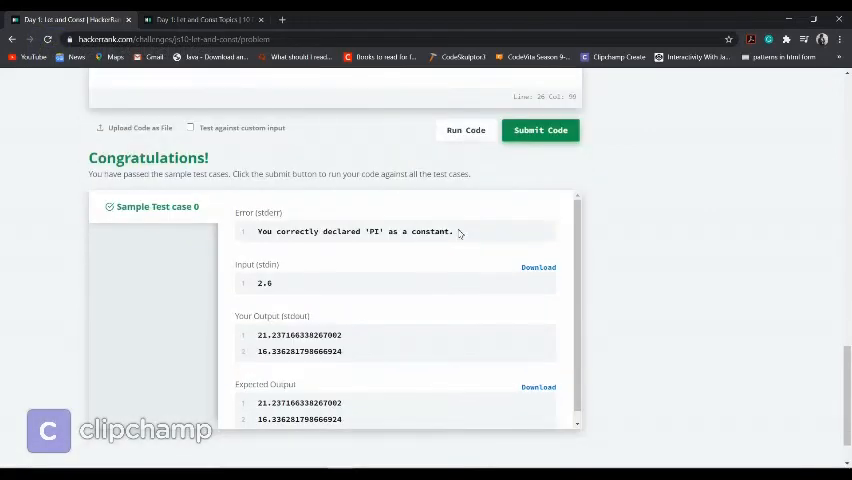
pyautogui.click(540, 130)
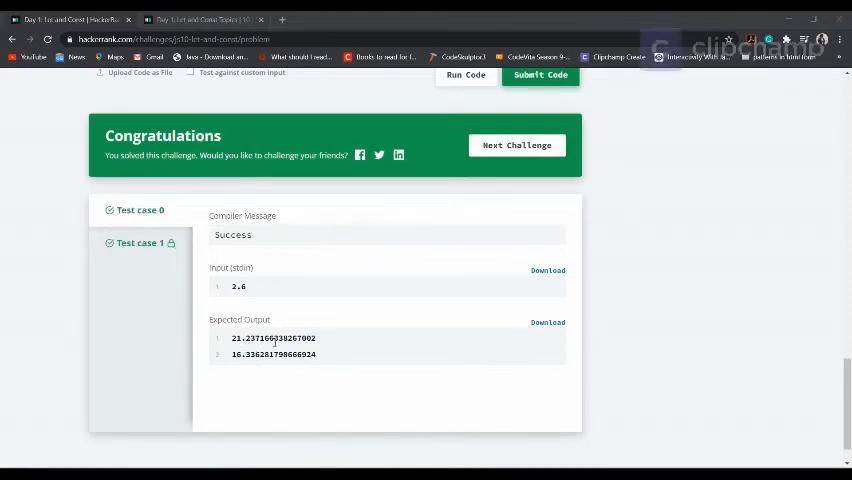
pyautogui.scroll(3)
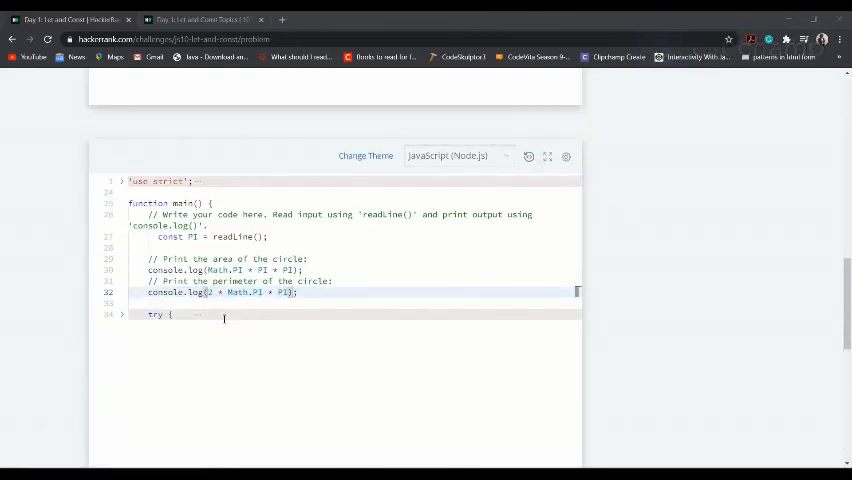
pyautogui.scroll(3)
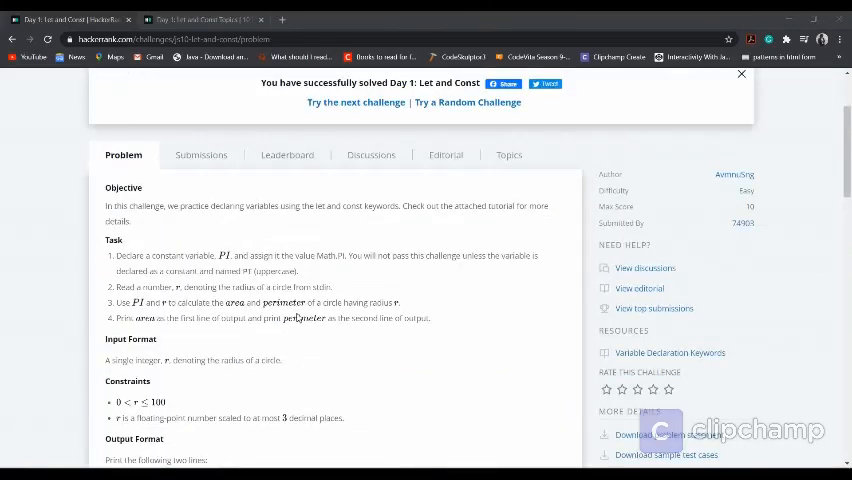
pyautogui.scroll(3)
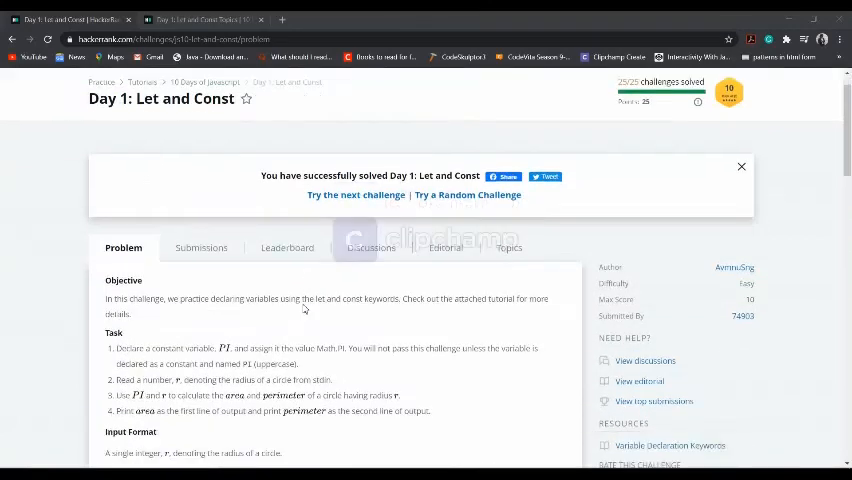
pyautogui.scroll(-3)
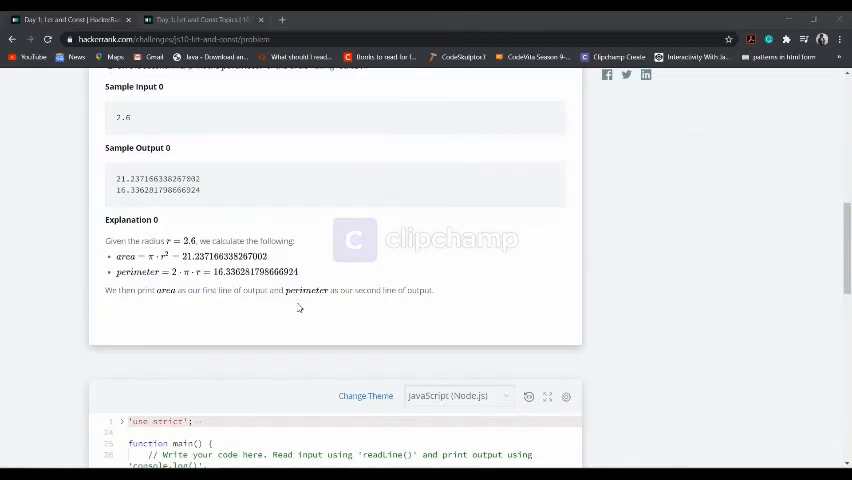
pyautogui.scroll(-3)
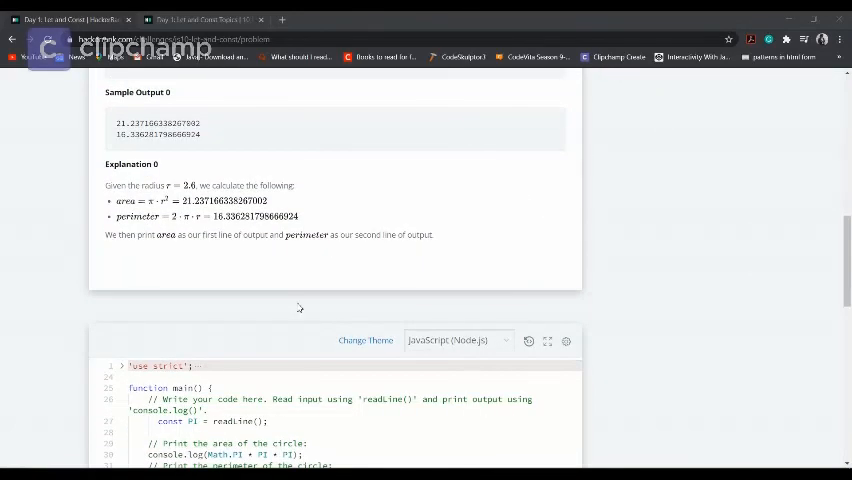